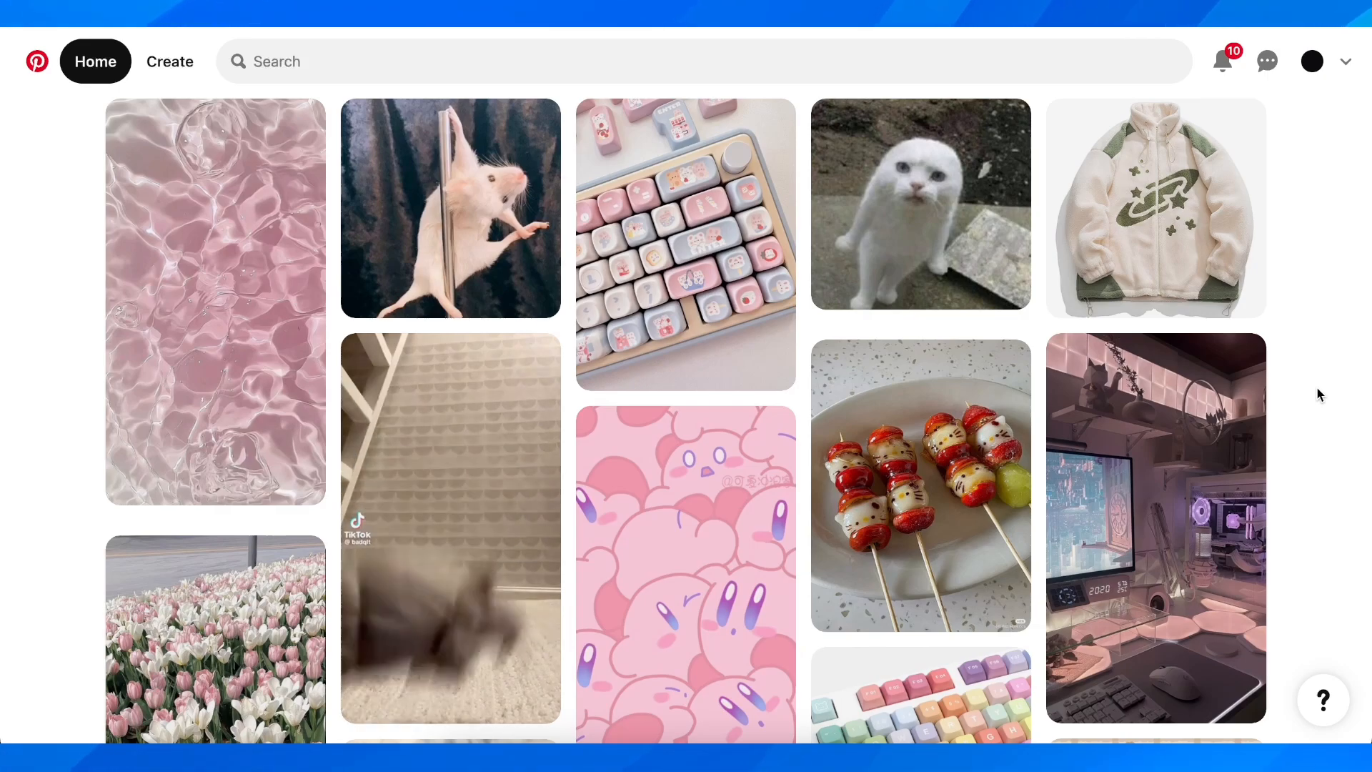
- Open the account and more options menu beside the profile picture
{"action": "left_click", "coordinate": [1345, 62]}
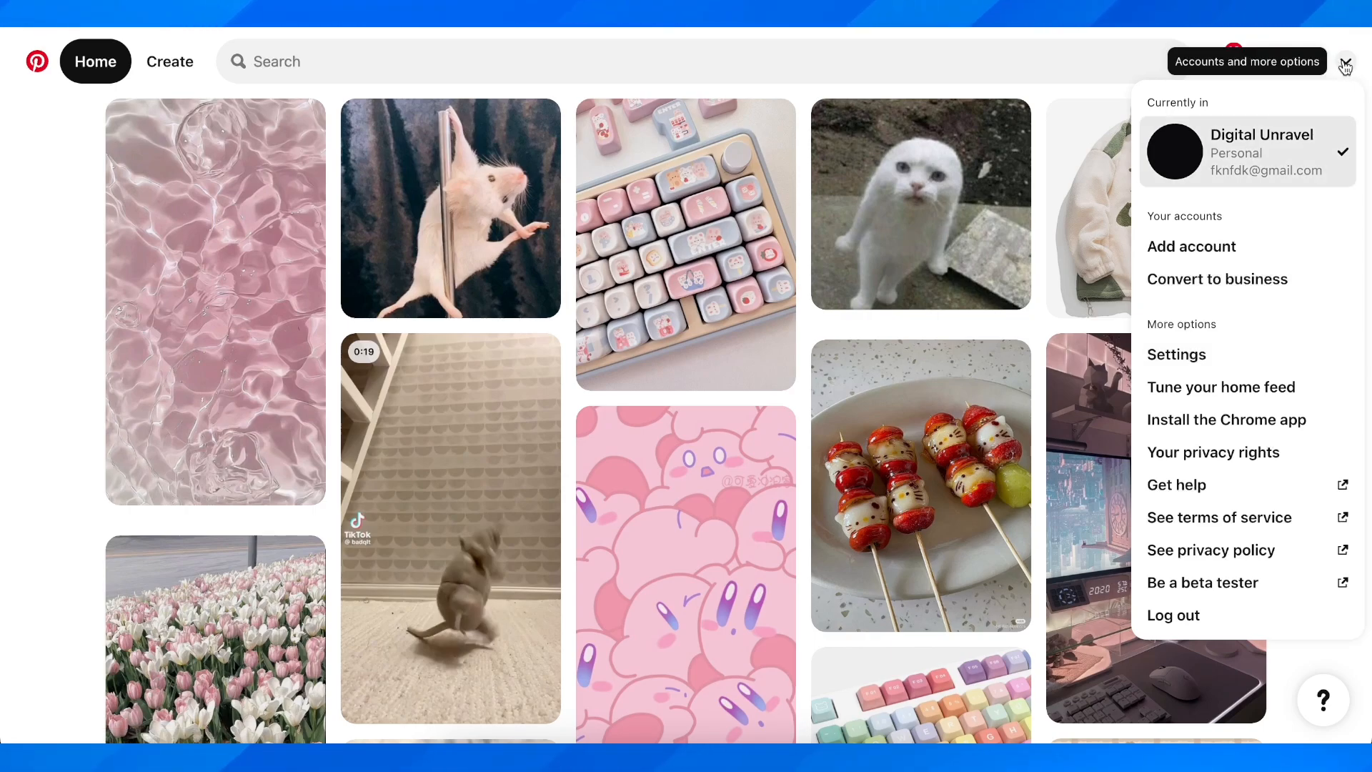
- Go to Settings and show the Account management section
{"action": "left_click", "coordinate": [1177, 354]}
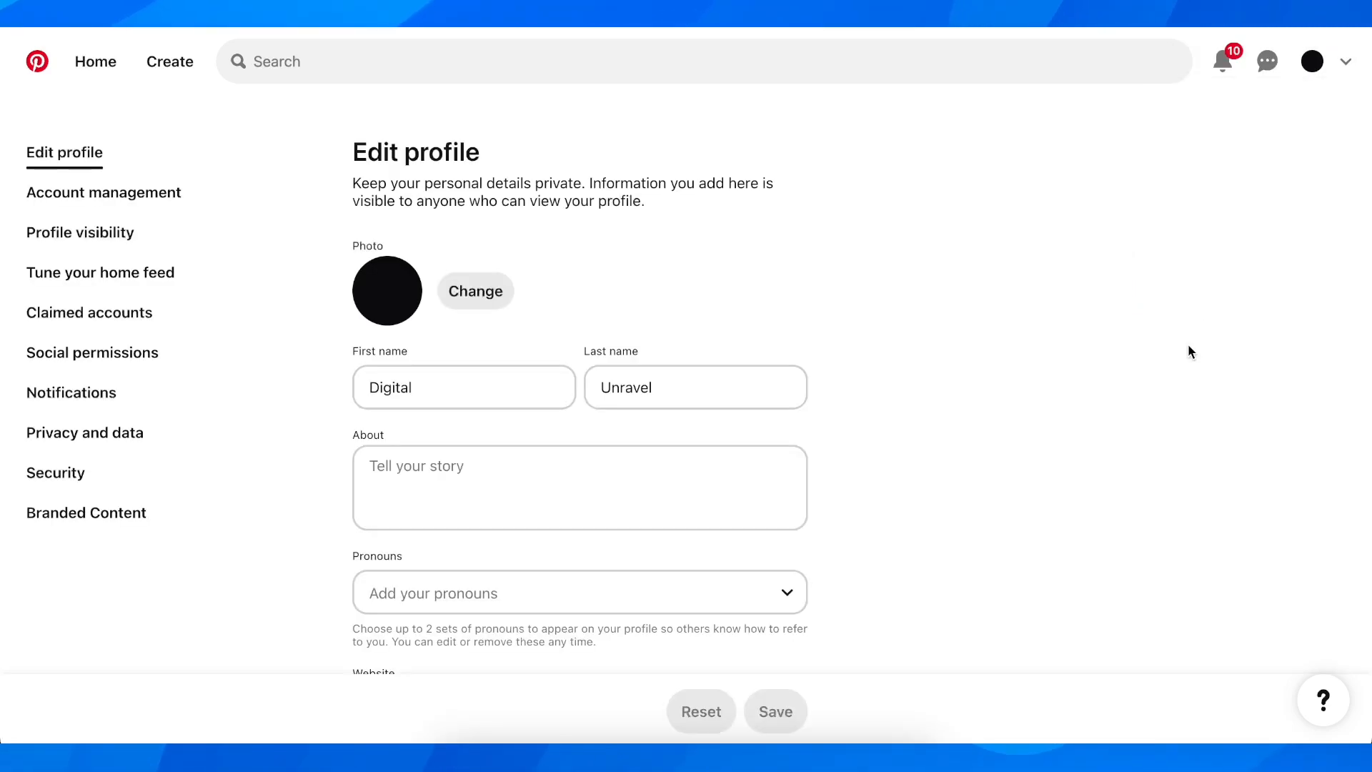
{"action": "mouse_move", "coordinate": [1170, 350]}
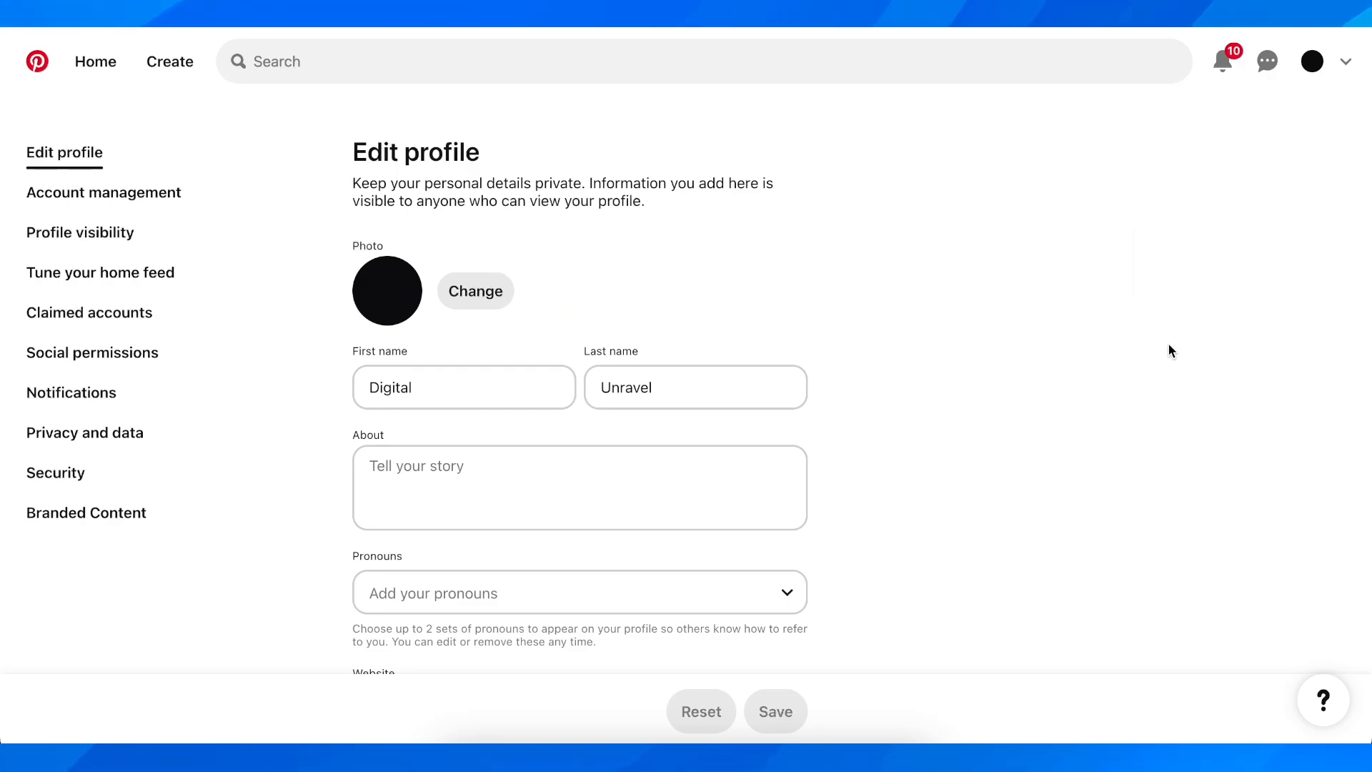
{"action": "left_click", "coordinate": [103, 192]}
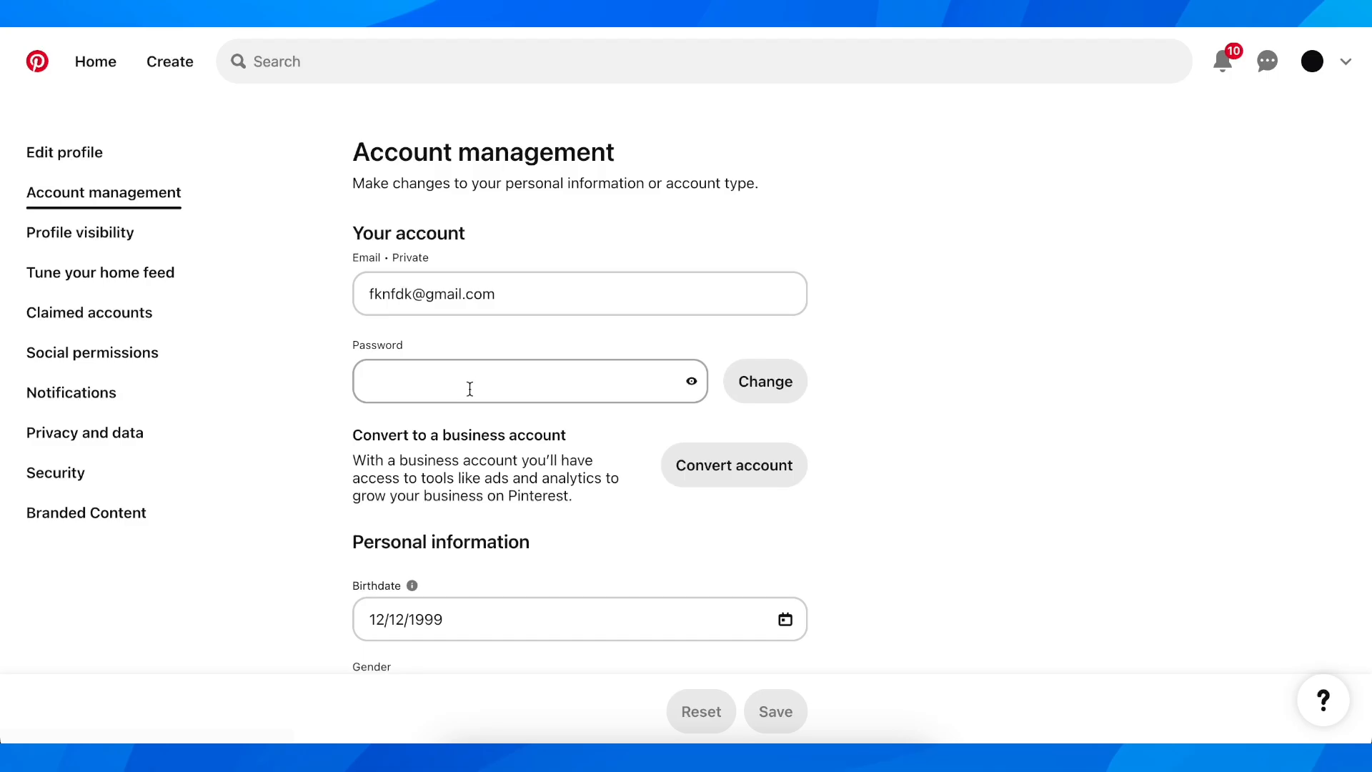
- Set the Language dropdown from English (US) to Italiano and save
{"action": "scroll", "scroll_direction": "down", "scroll_amount": 3}
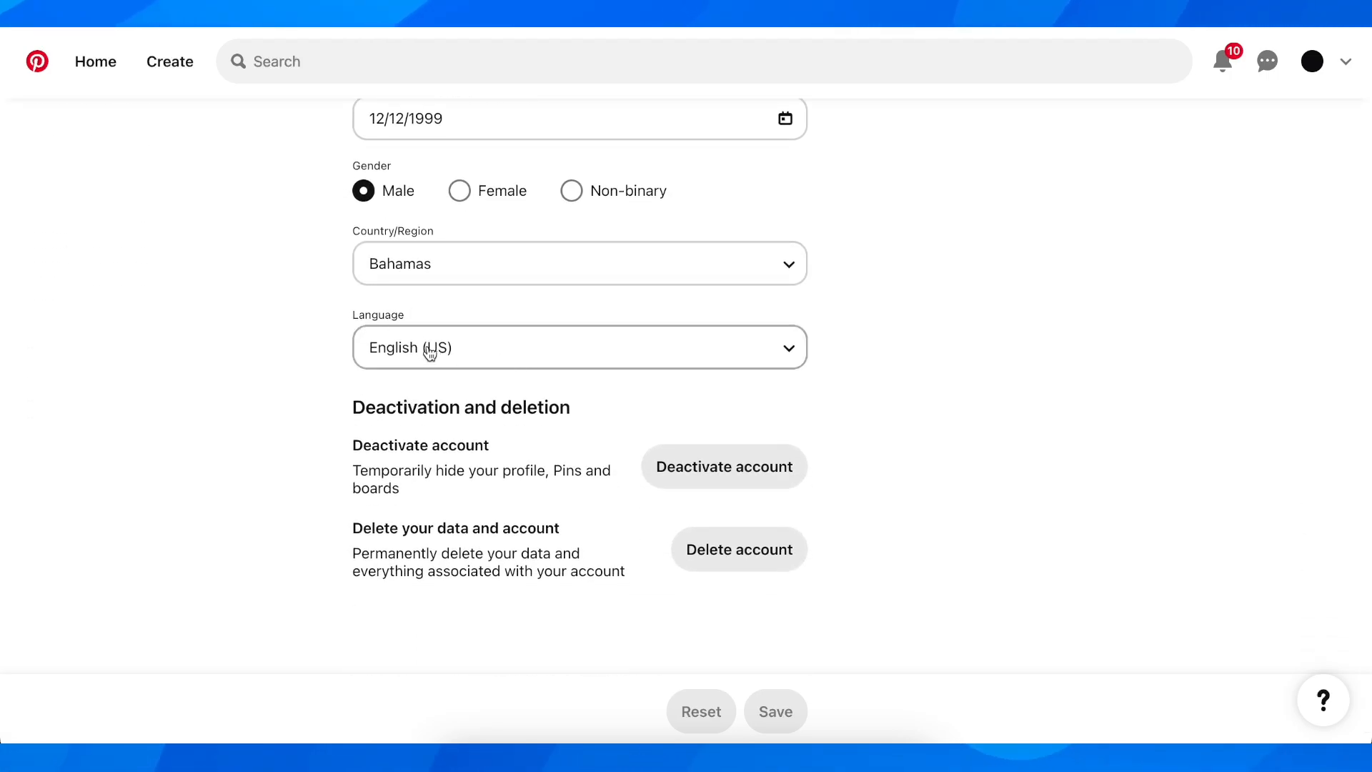
{"action": "left_click", "coordinate": [579, 346]}
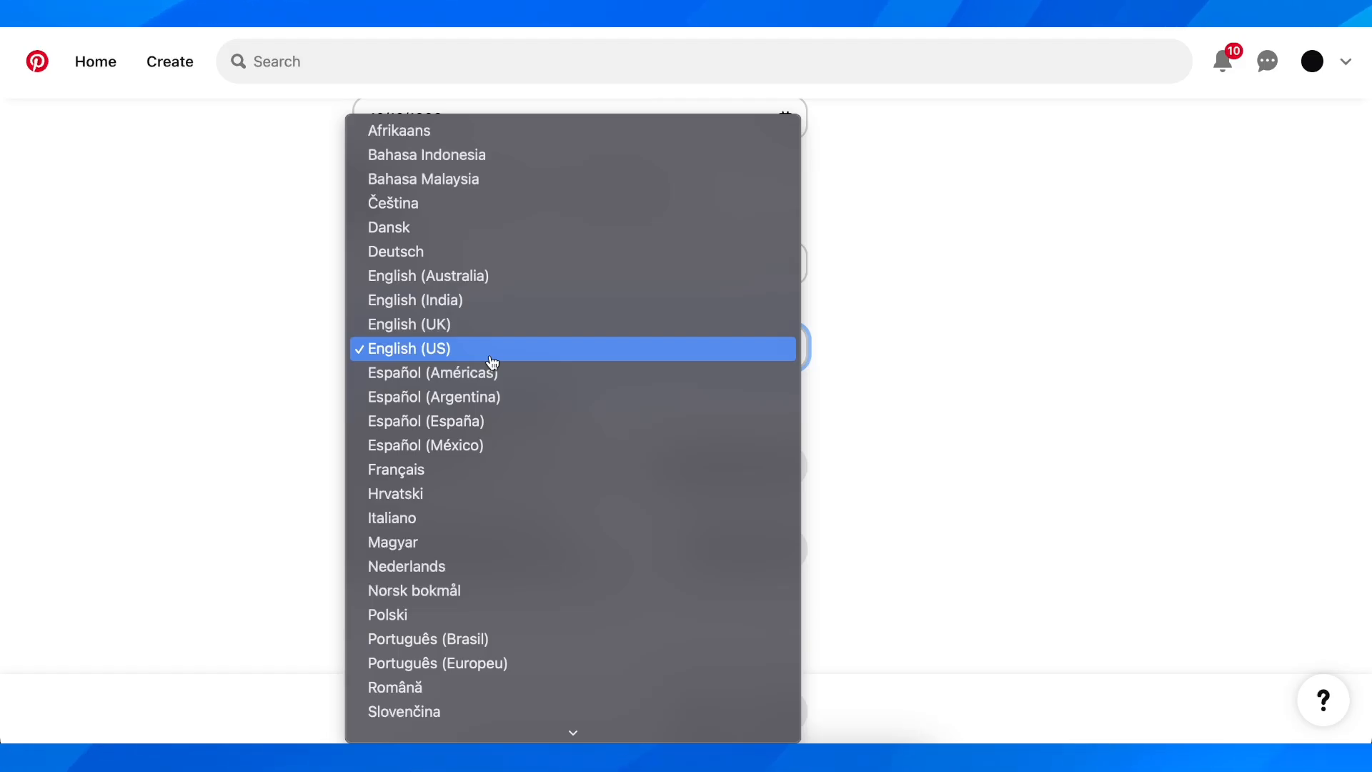
{"action": "scroll", "scroll_direction": "down", "scroll_amount": 3}
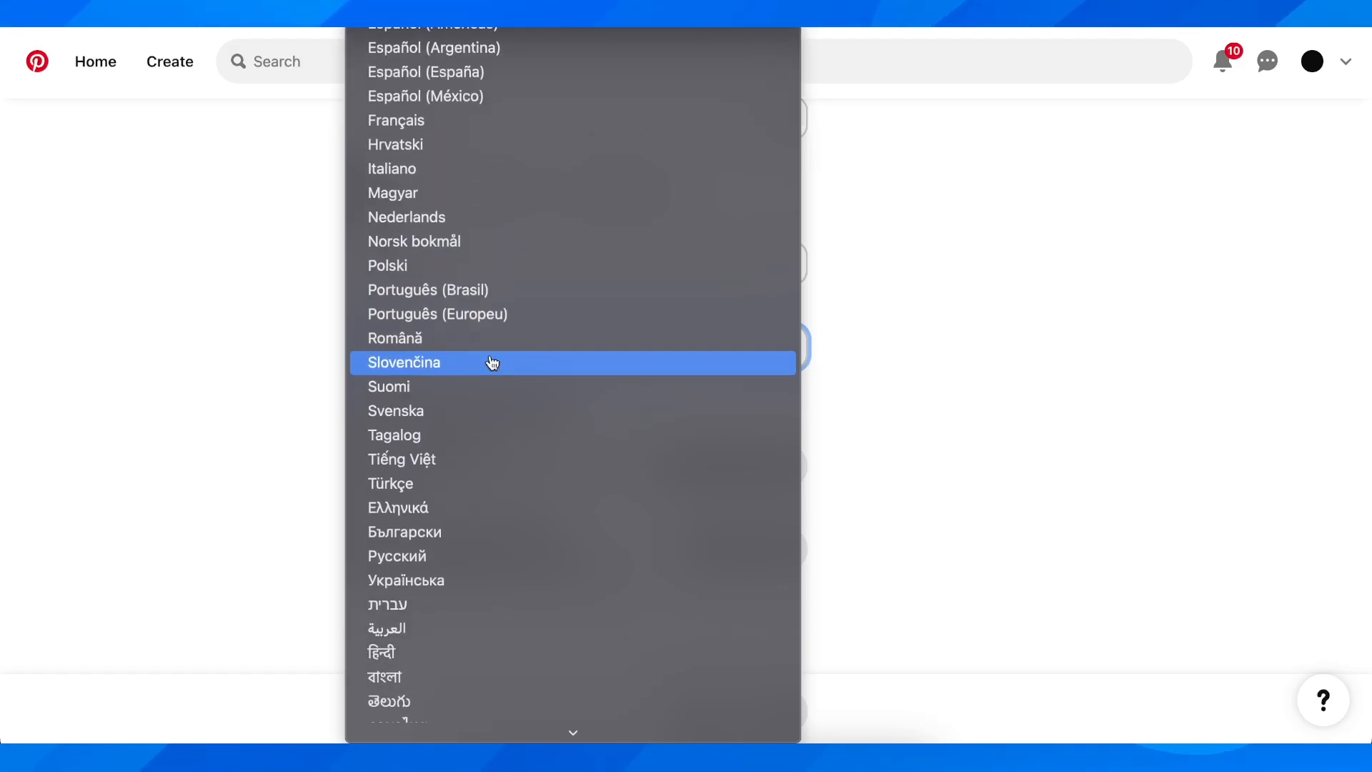
{"action": "scroll", "scroll_direction": "down", "scroll_amount": 3}
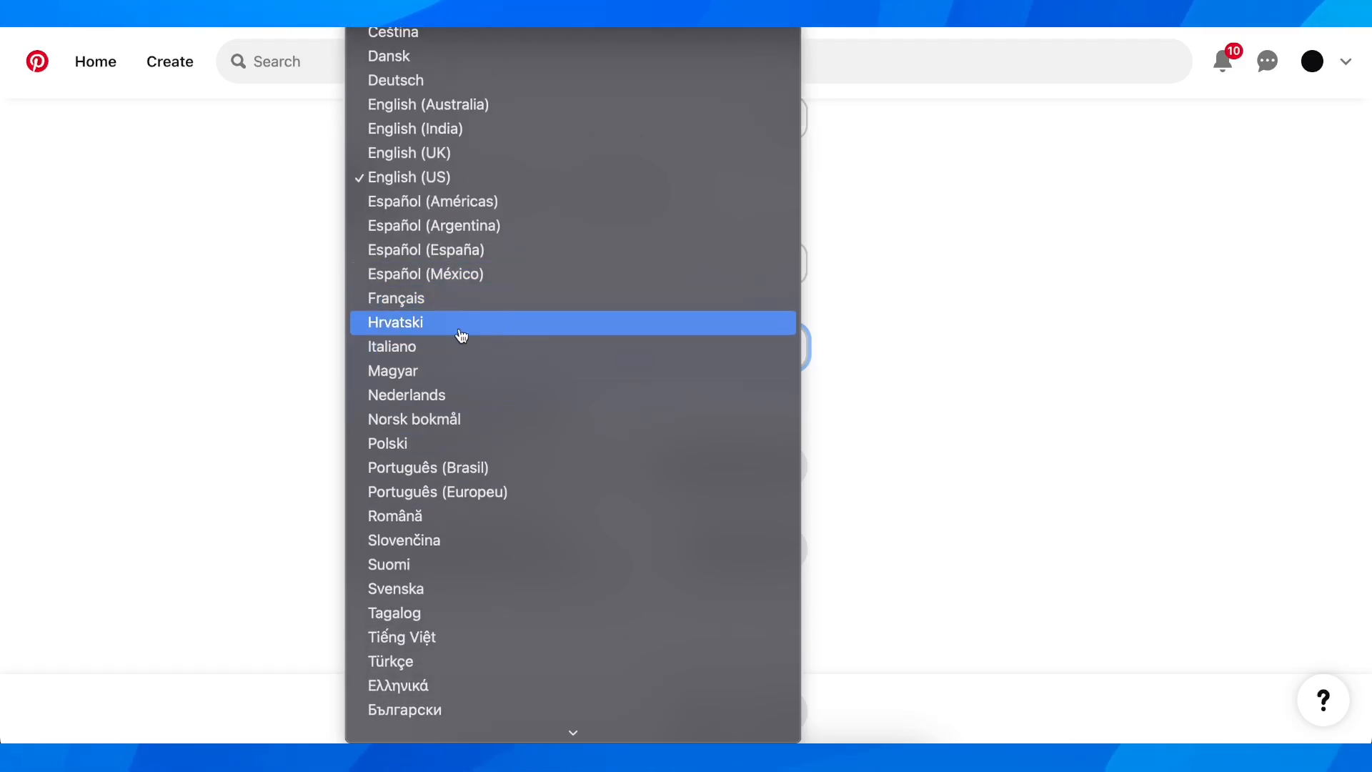
{"action": "left_click", "coordinate": [392, 346]}
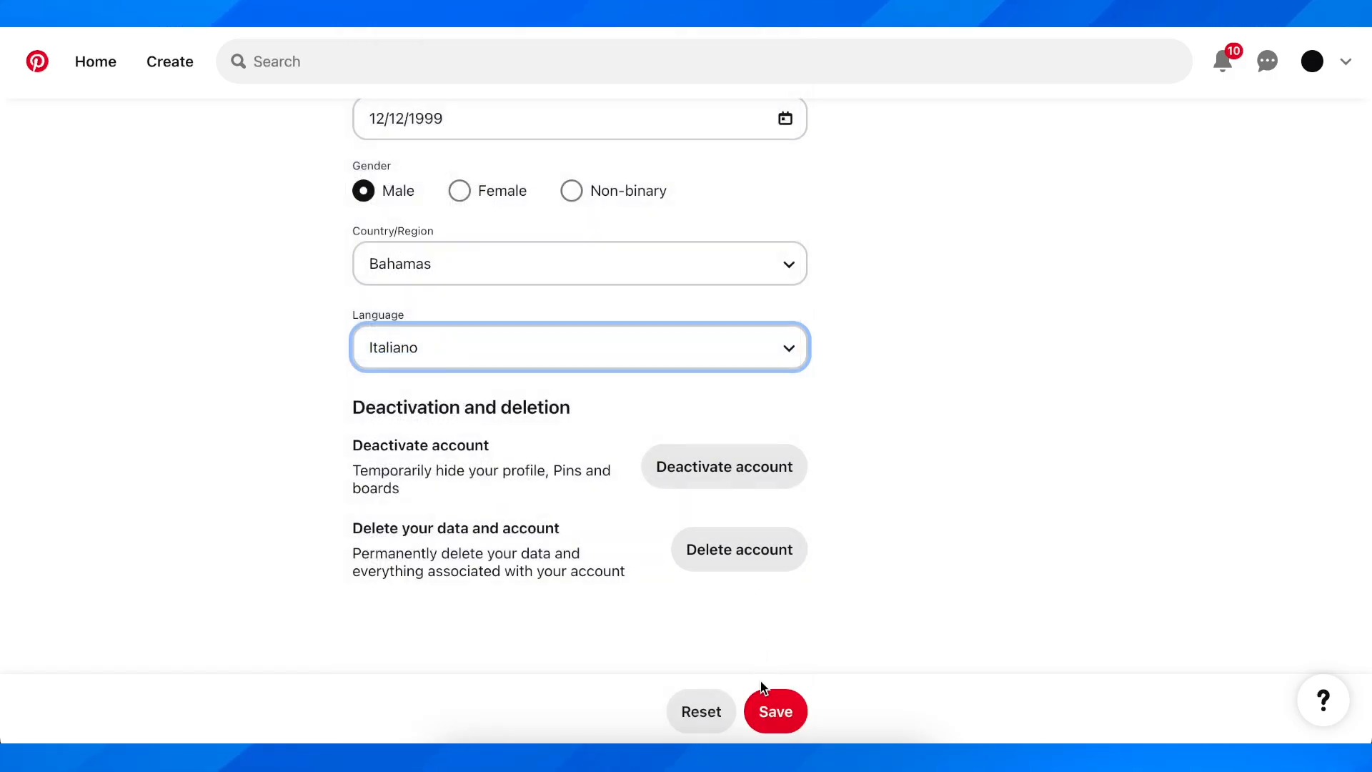
{"action": "left_click", "coordinate": [774, 710]}
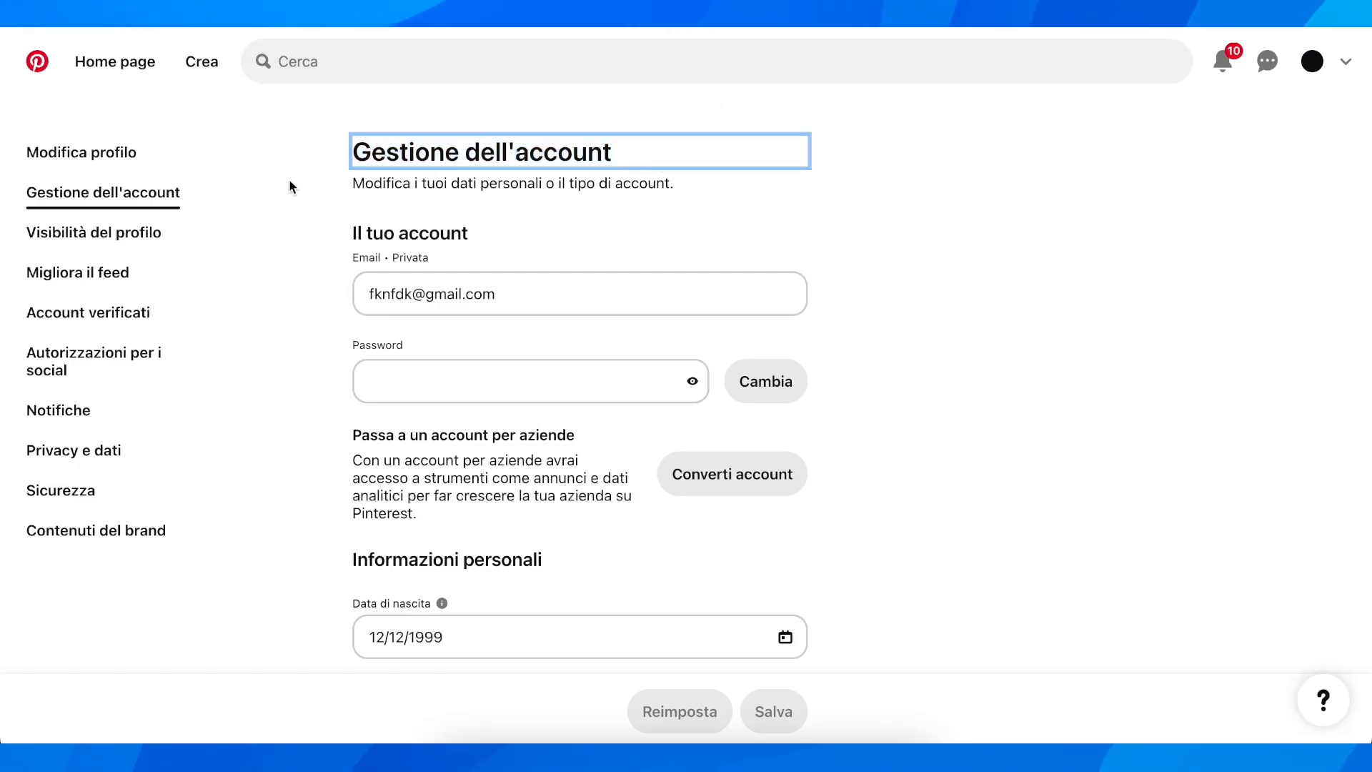
- Return to the home feed, which now shows the Italian interface
{"action": "left_click", "coordinate": [114, 61]}
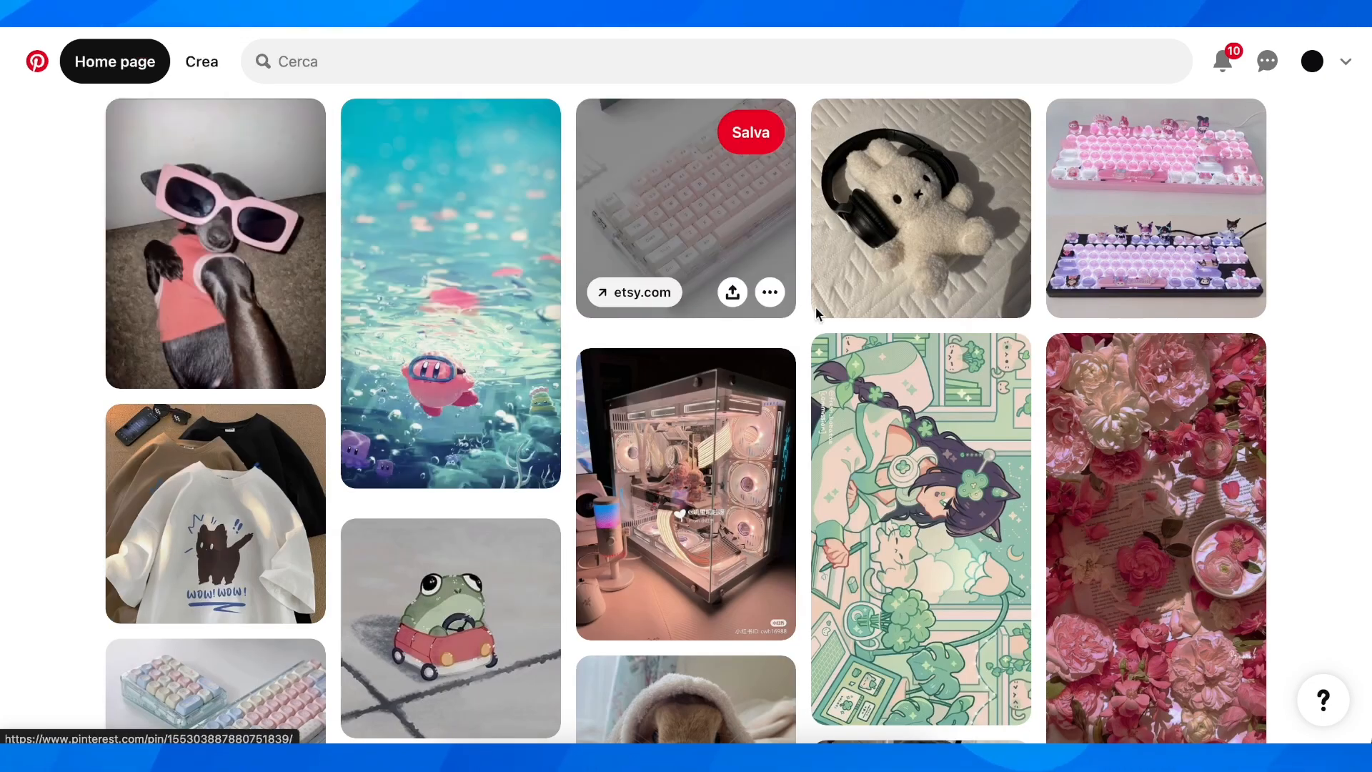
{"action": "mouse_move", "coordinate": [1304, 359]}
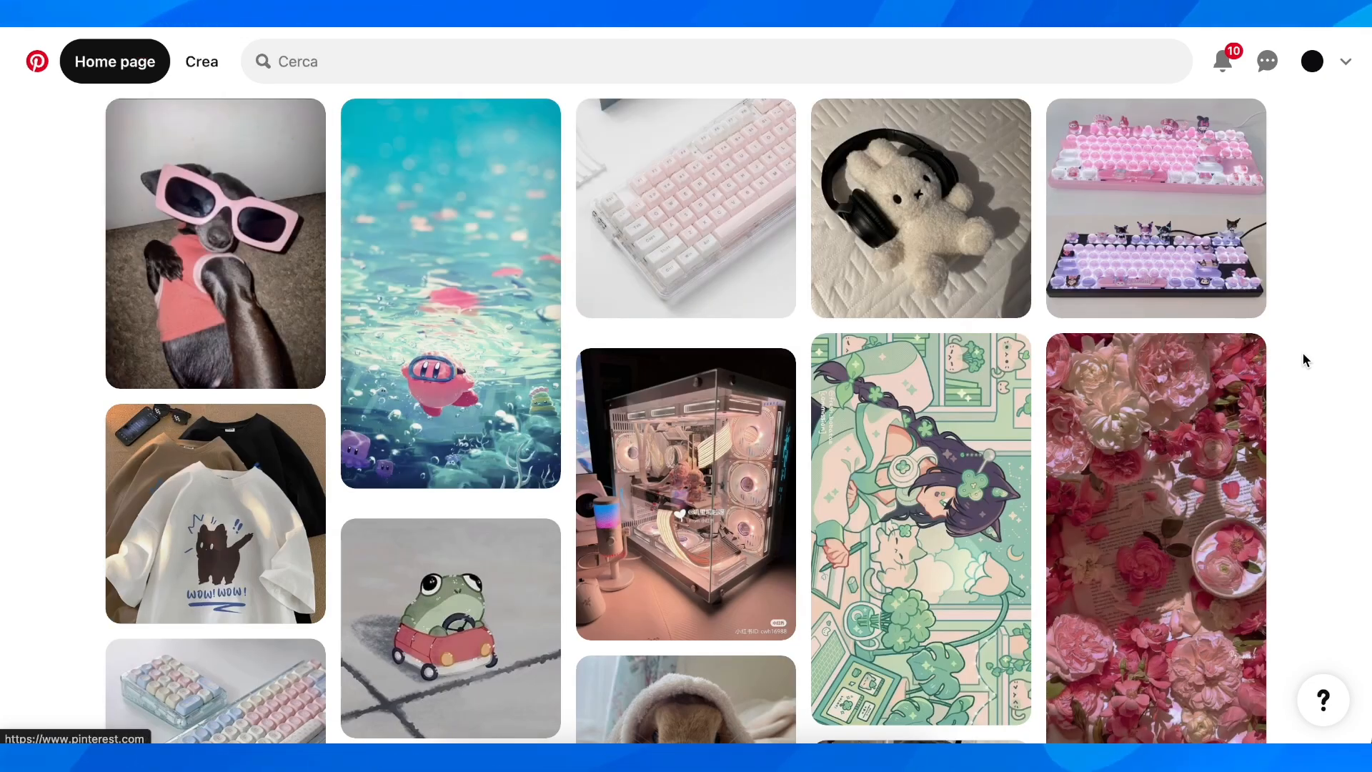